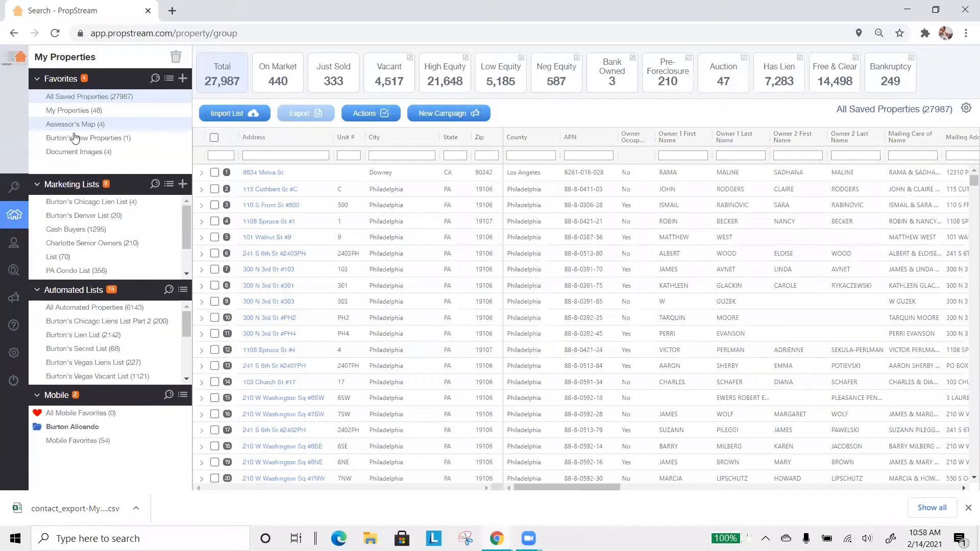
pyautogui.moveTo(93, 241)
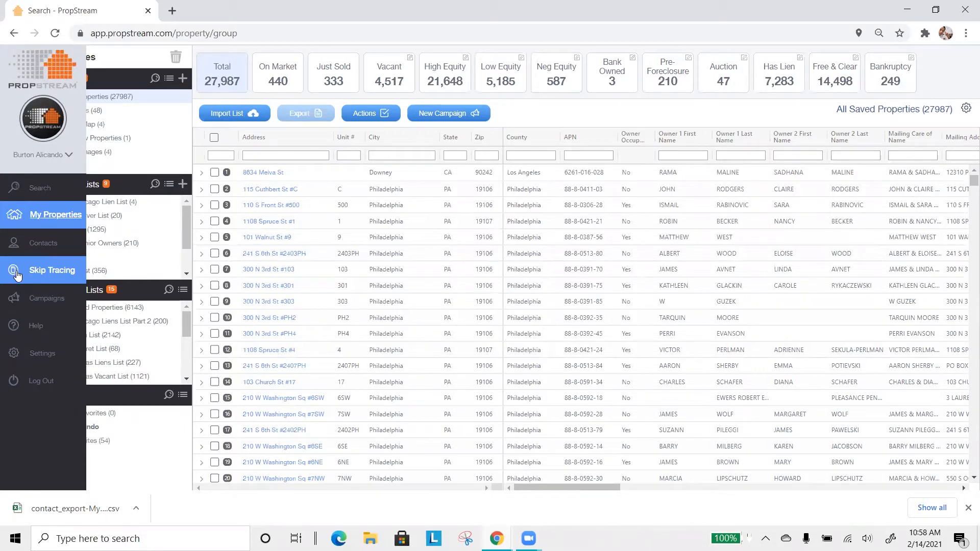
pyautogui.moveTo(59, 225)
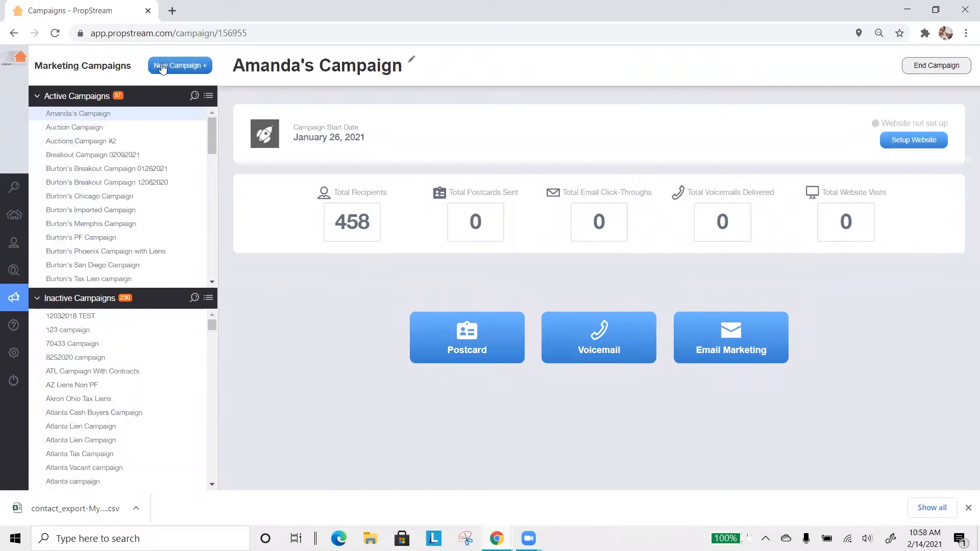
# Start a new campaign named 'New Campaign'.
pyautogui.click(180, 65)
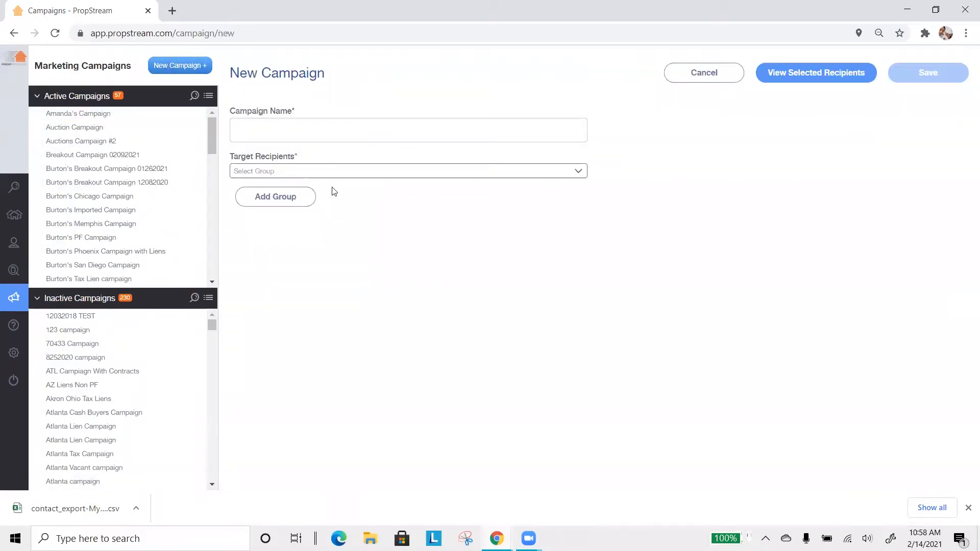
pyautogui.write('New')
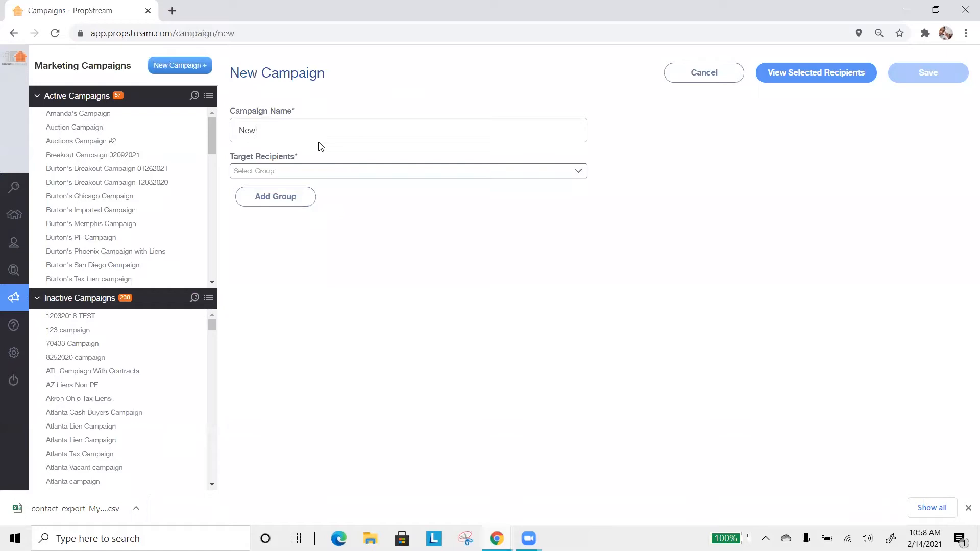
pyautogui.write('Campaign')
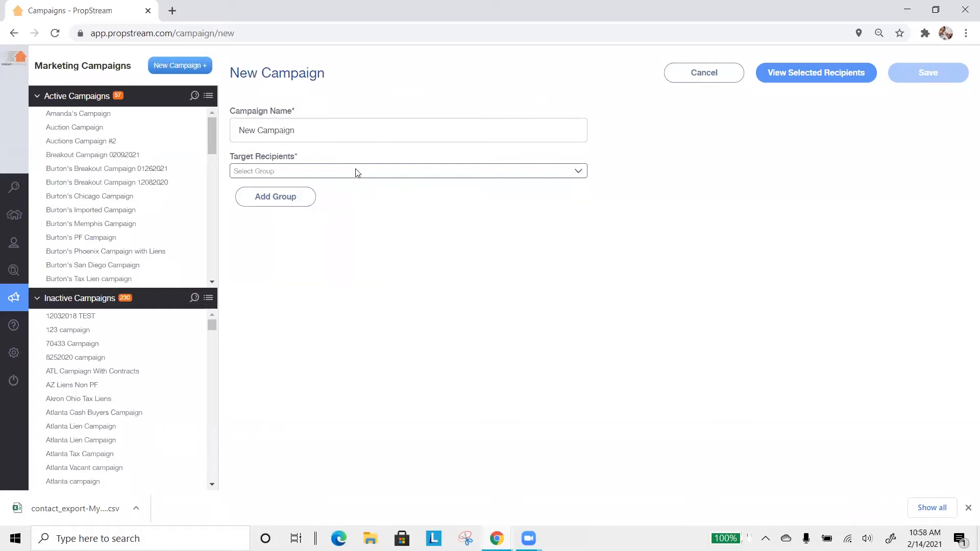
# Set the target recipients to the 75-contact Secret List.
pyautogui.click(408, 172)
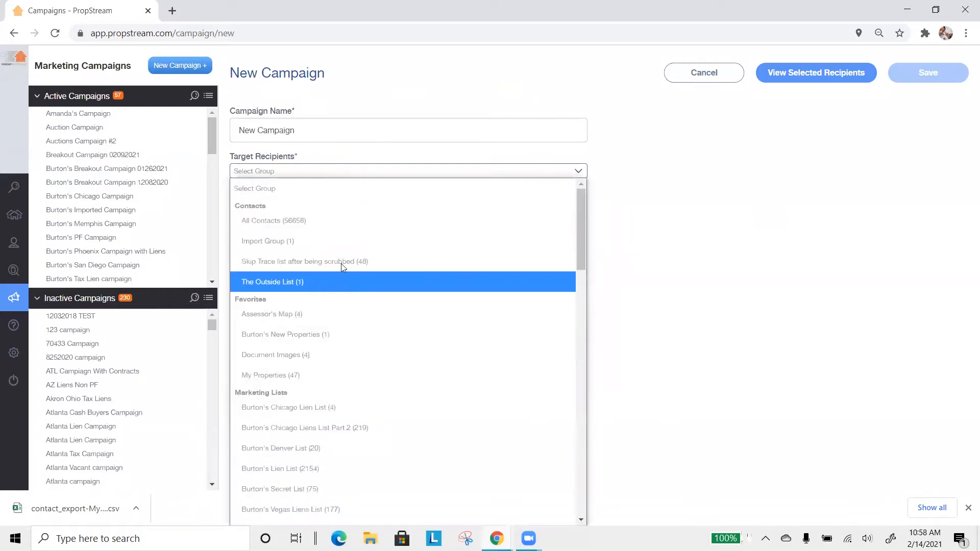
pyautogui.moveTo(324, 266)
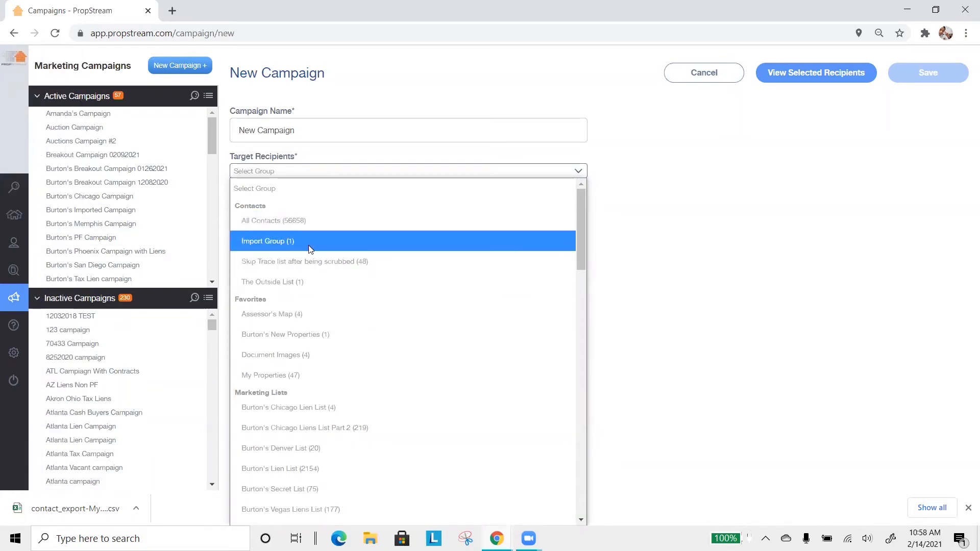
pyautogui.moveTo(336, 315)
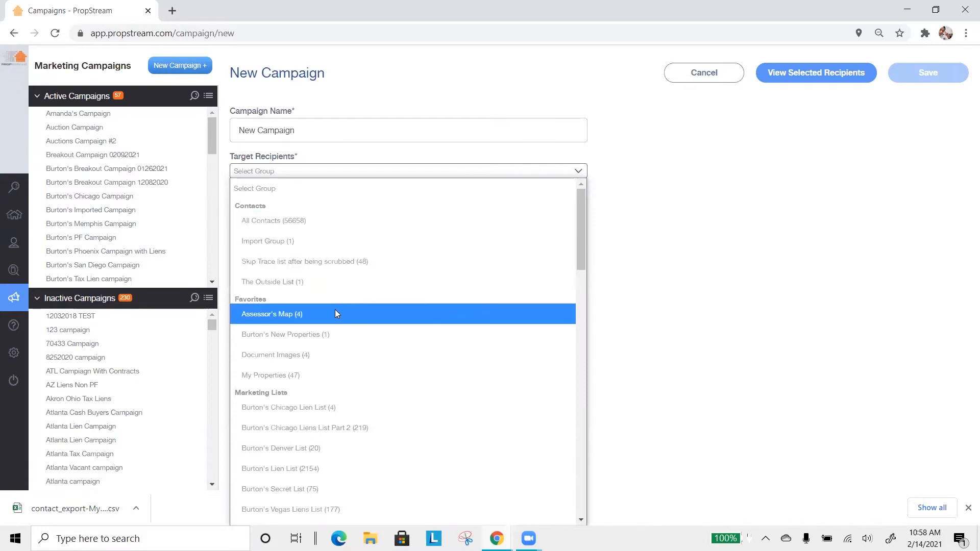
pyautogui.moveTo(351, 327)
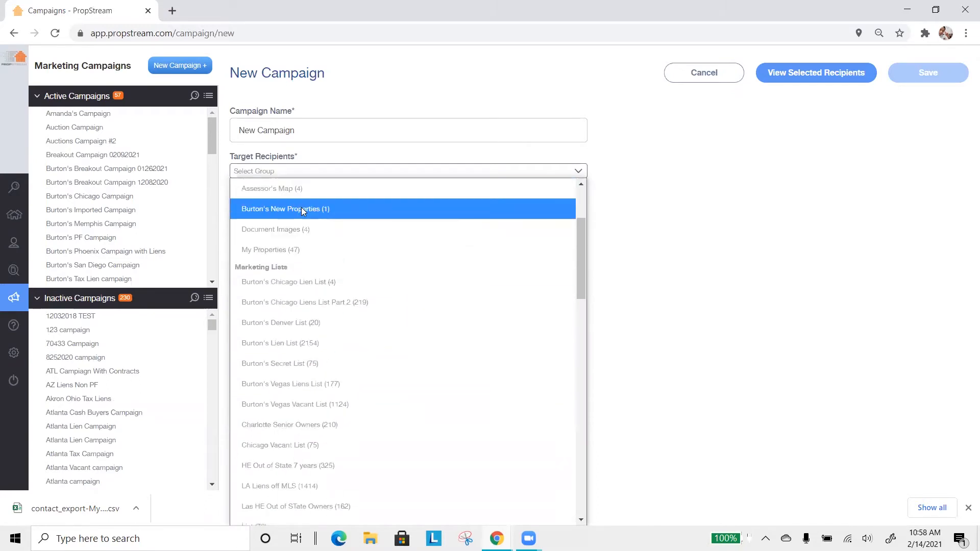
pyautogui.moveTo(292, 335)
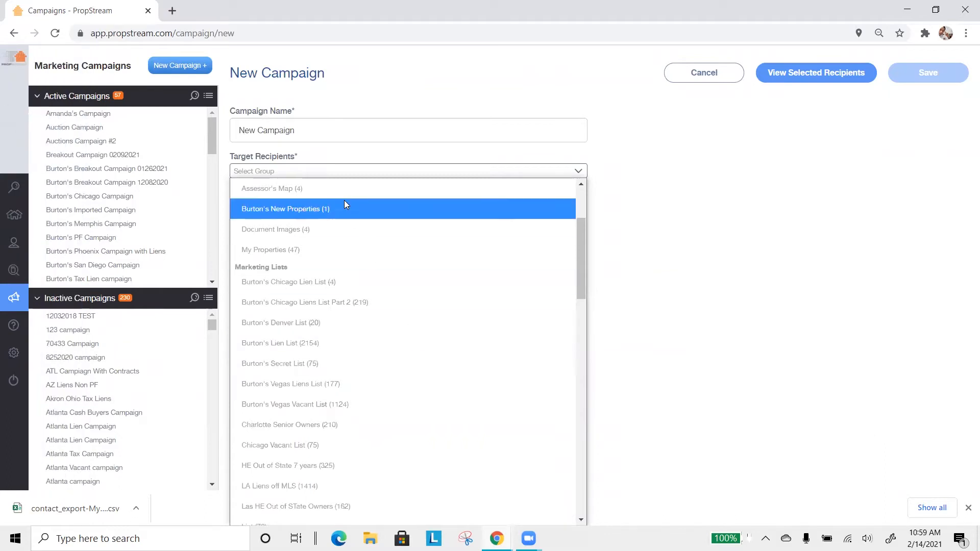
pyautogui.moveTo(300, 351)
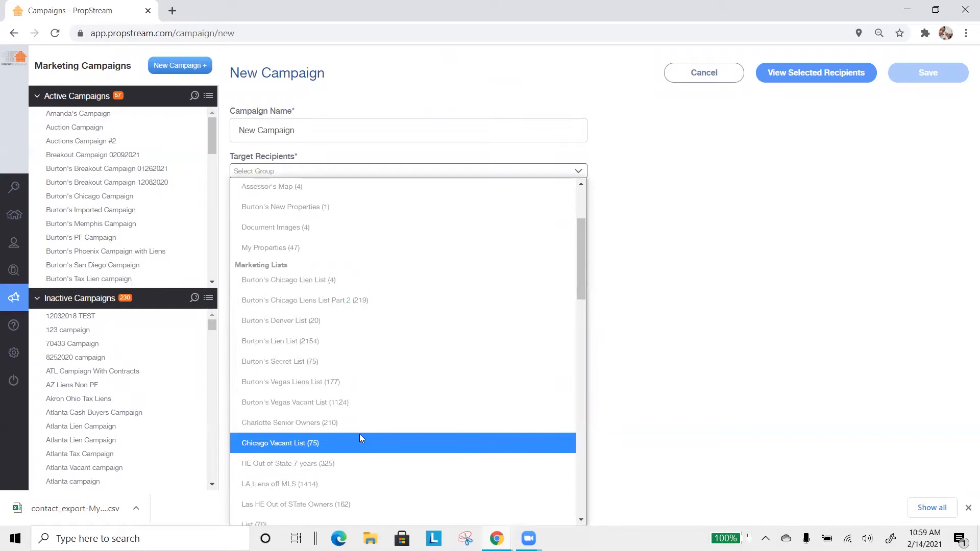
pyautogui.moveTo(358, 386)
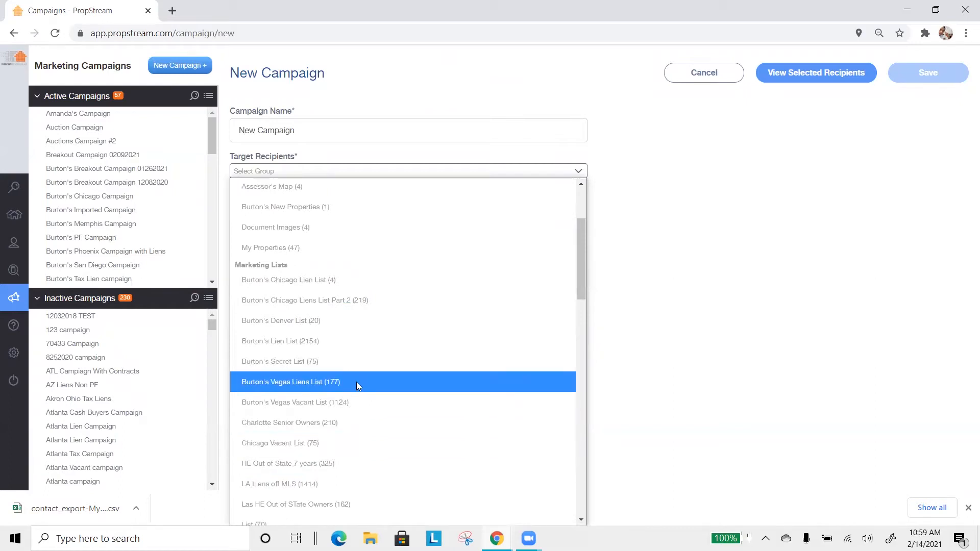
pyautogui.scroll(-3)
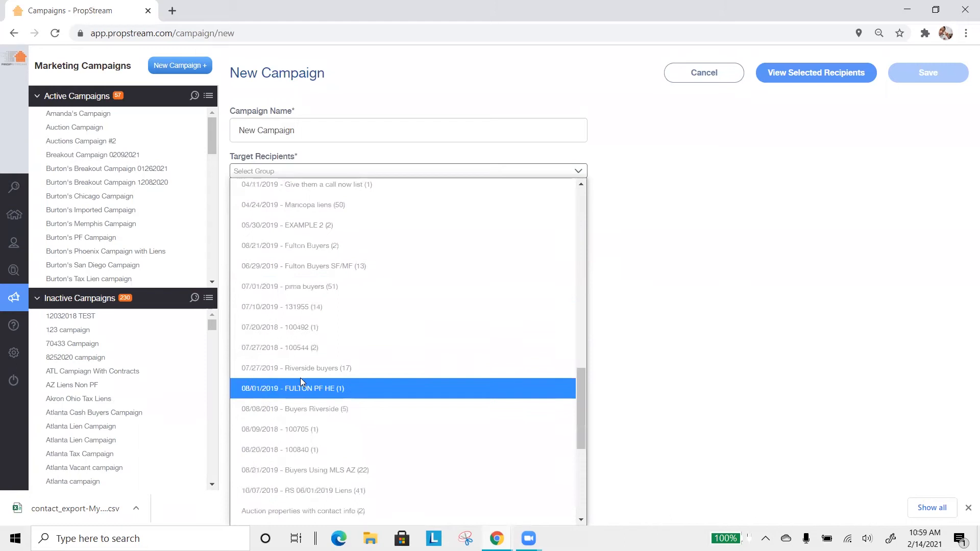
pyautogui.moveTo(355, 349)
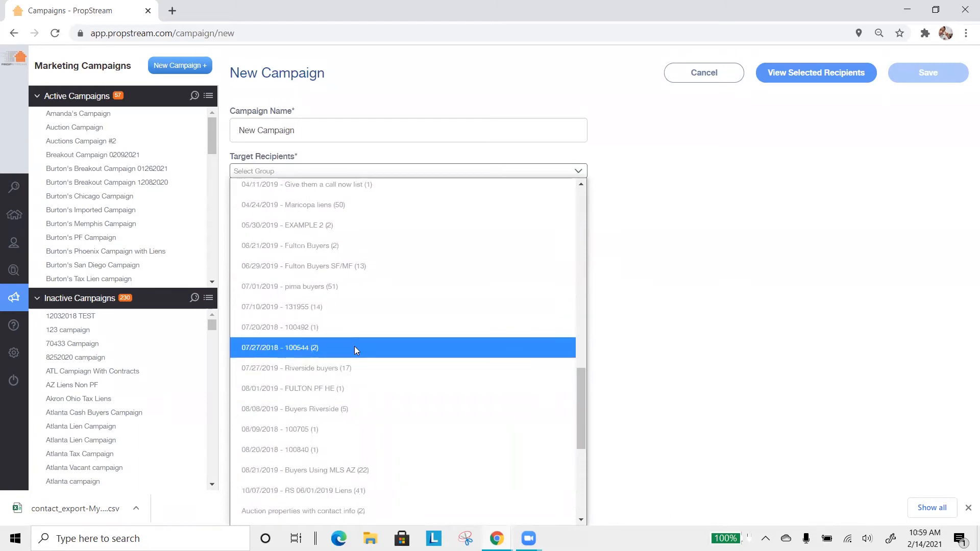
pyautogui.scroll(-3)
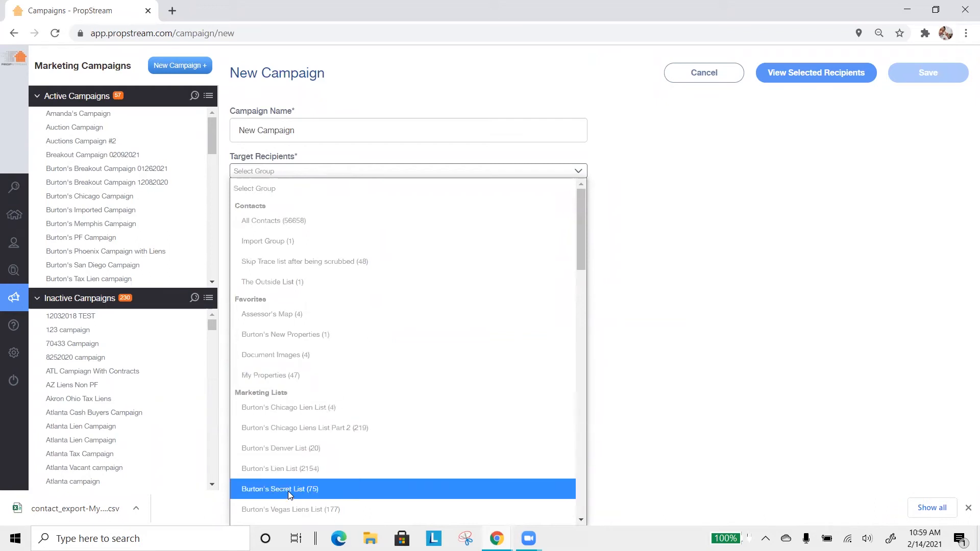
pyautogui.click(279, 488)
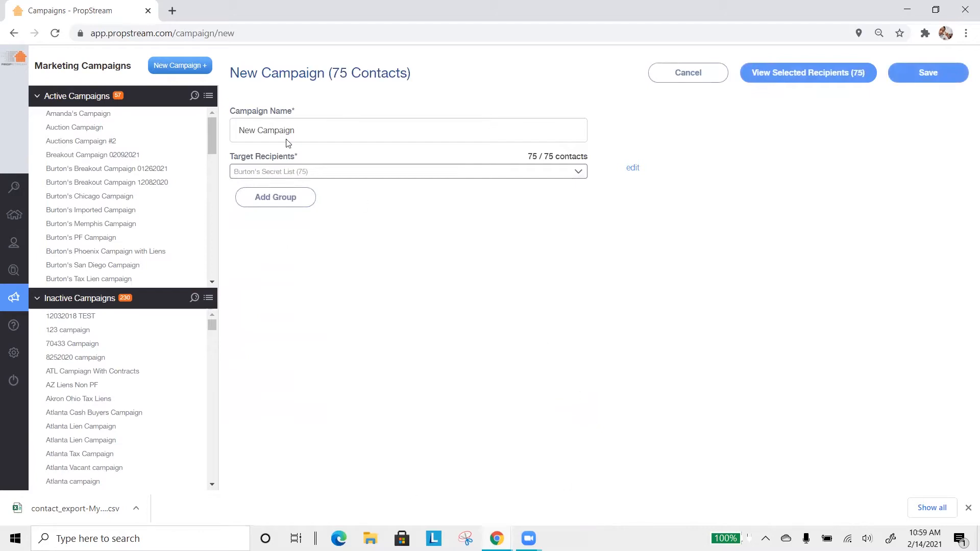
pyautogui.doubleClick(267, 130)
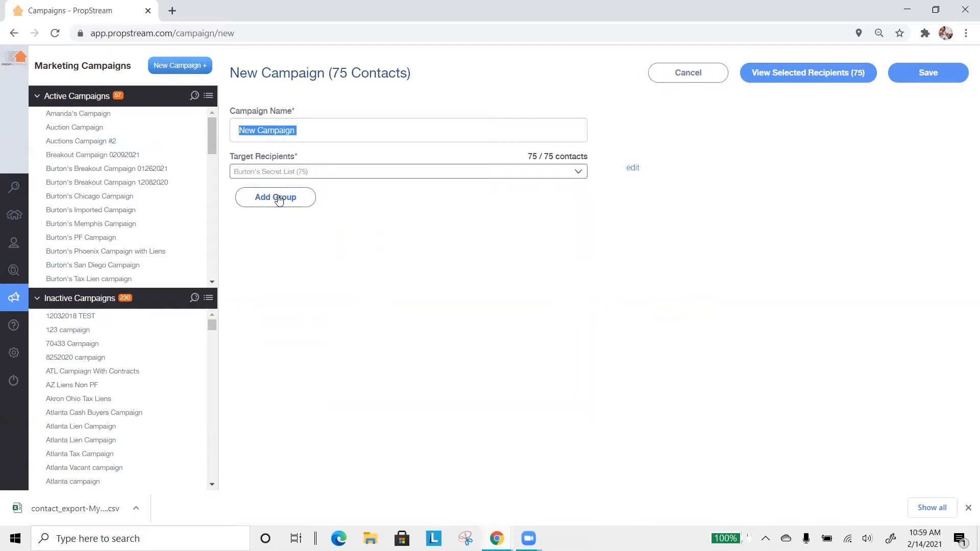
# Save New Campaign as an active campaign with 75 recipients and review its overview.
pyautogui.click(927, 72)
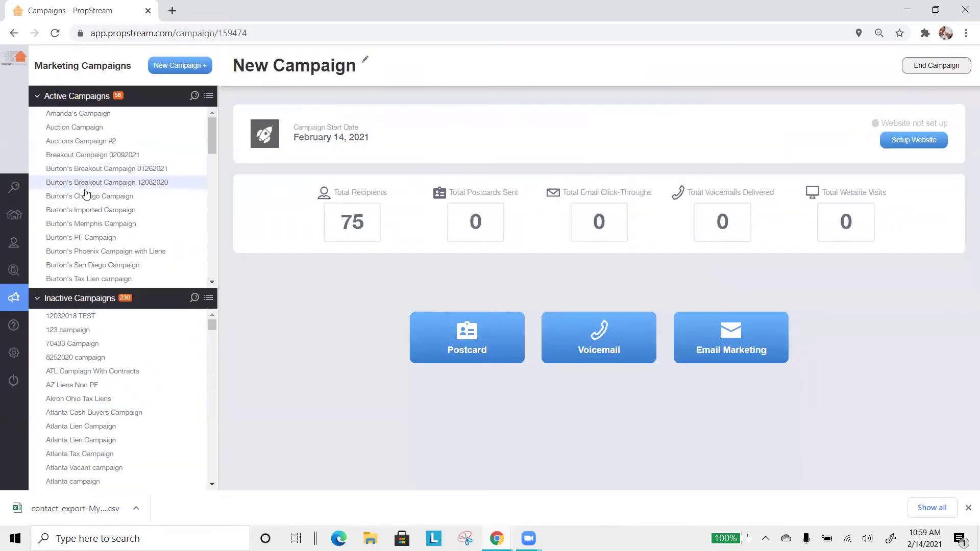
pyautogui.scroll(-3)
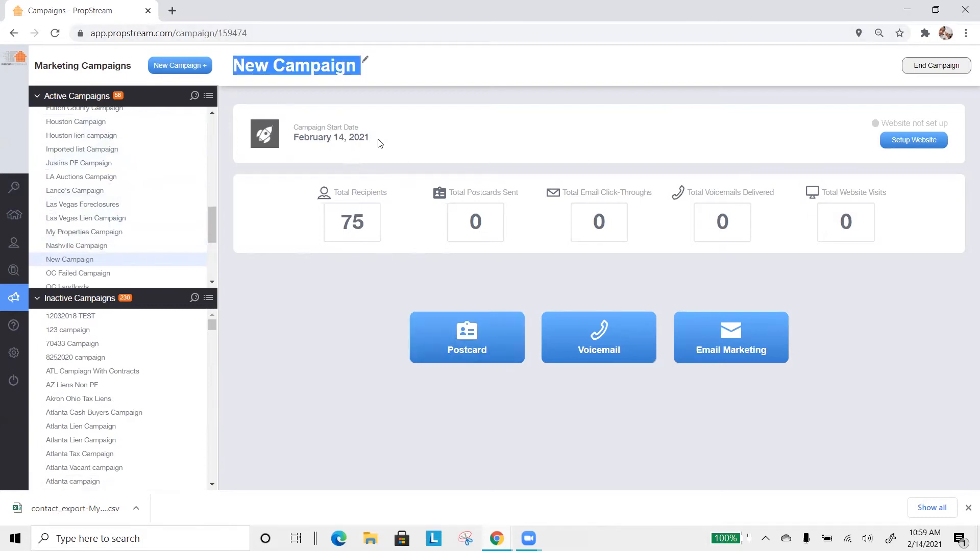
pyautogui.click(930, 176)
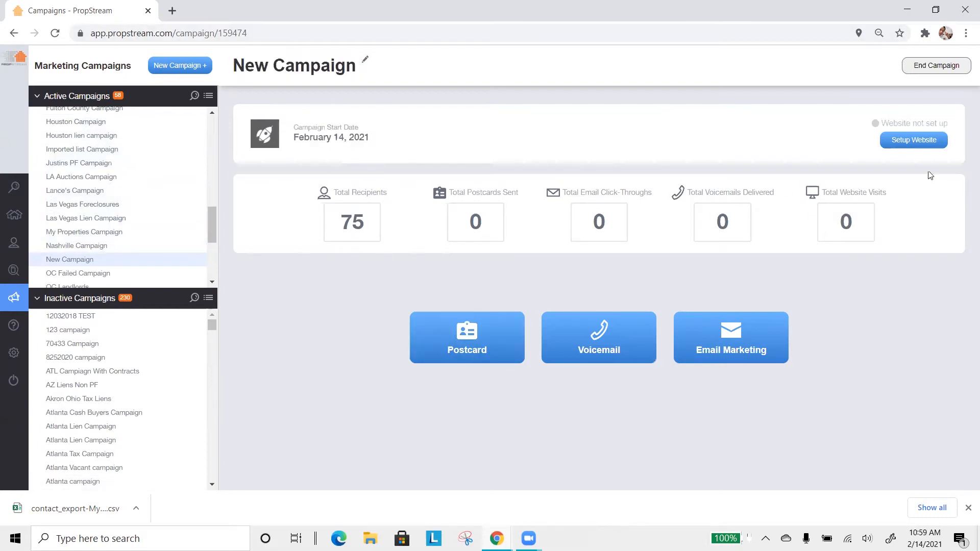
pyautogui.moveTo(921, 140)
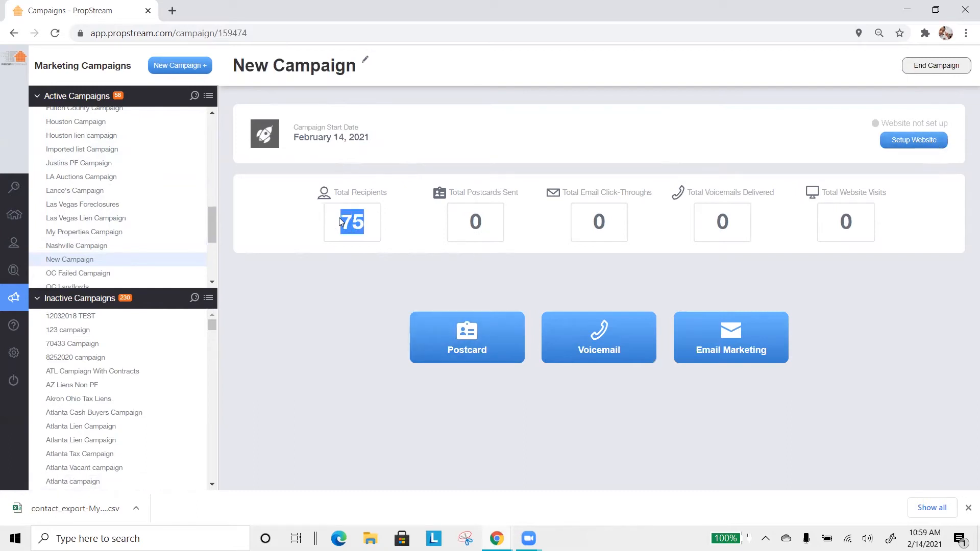
pyautogui.moveTo(965, 117)
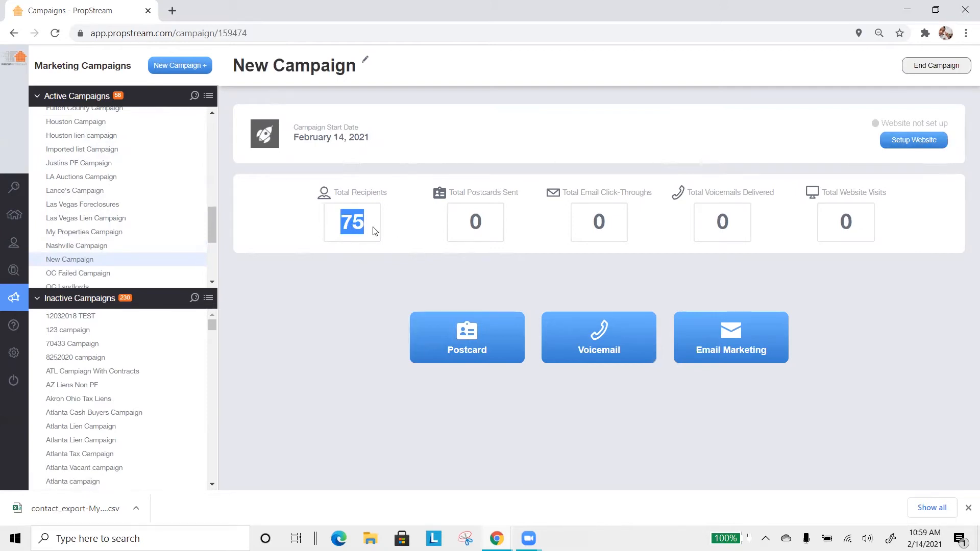
pyautogui.moveTo(914, 140)
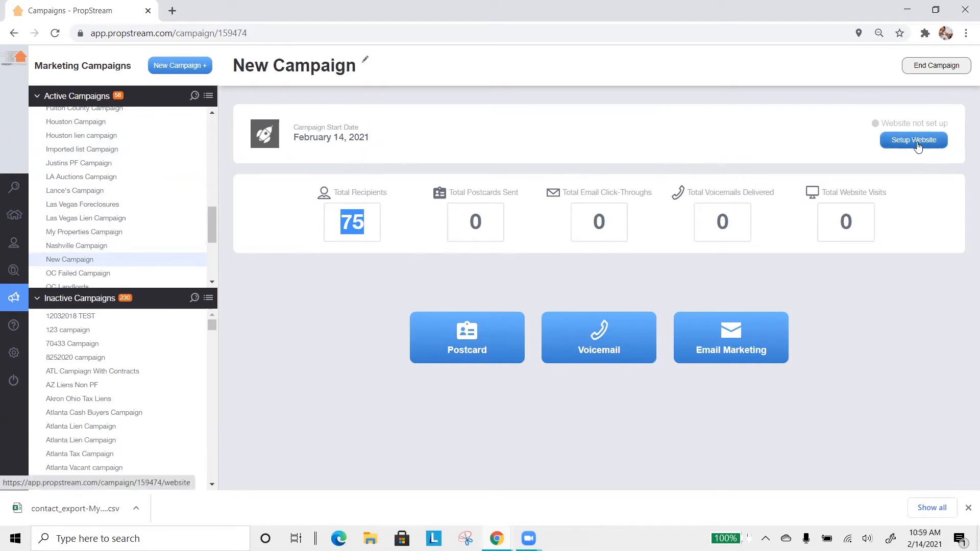
# Name the campaign website GregBuysHouses, giving the address relistingsite.com/GregBuysHouses.
pyautogui.click(914, 140)
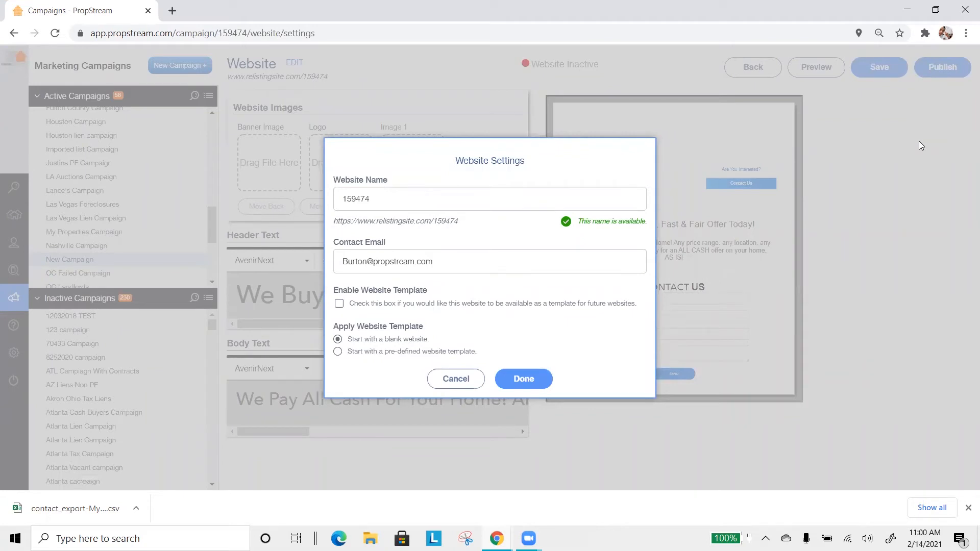
pyautogui.moveTo(784, 33)
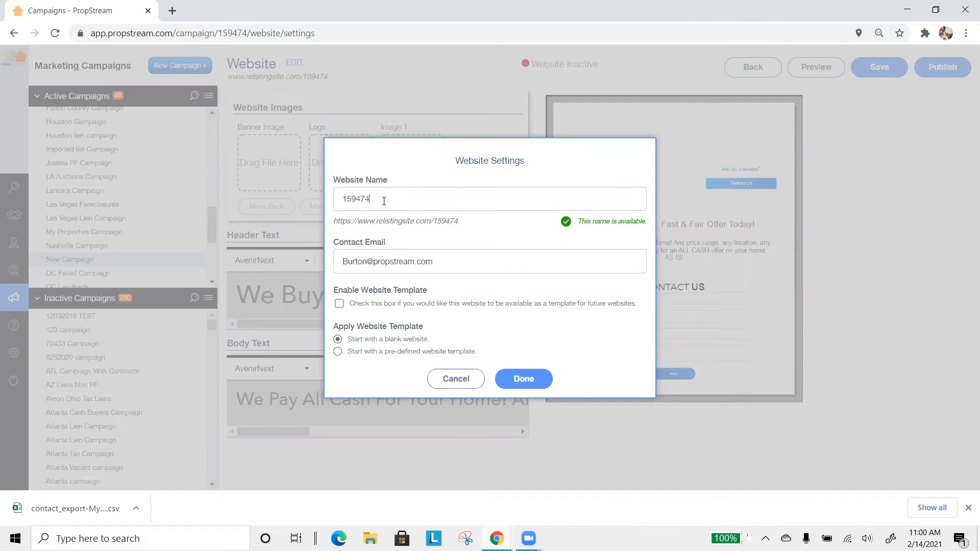
pyautogui.doubleClick(446, 220)
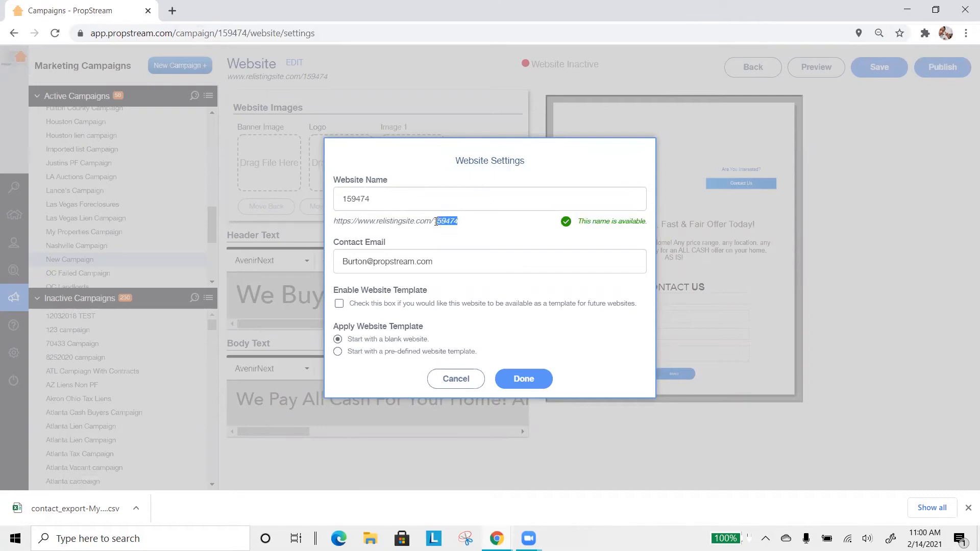
pyautogui.moveTo(451, 232)
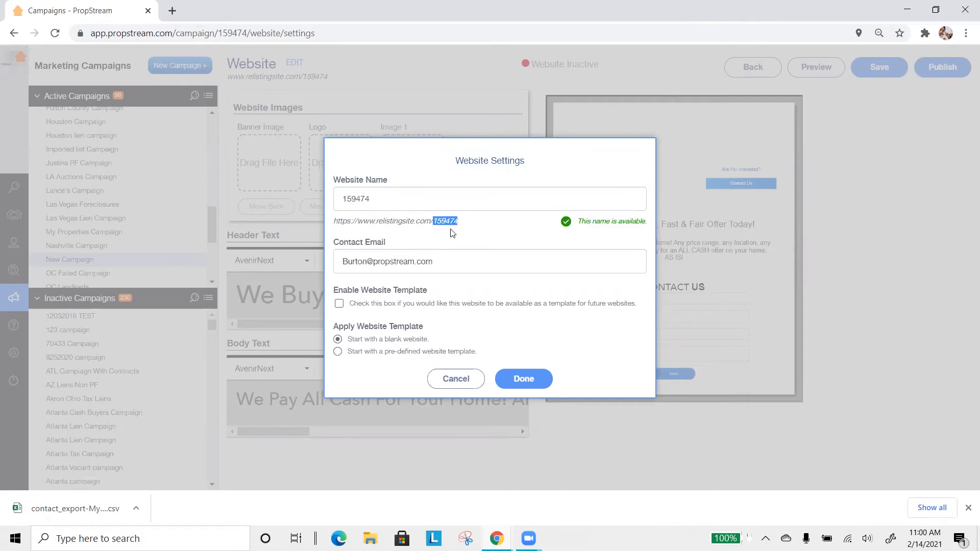
pyautogui.doubleClick(355, 198)
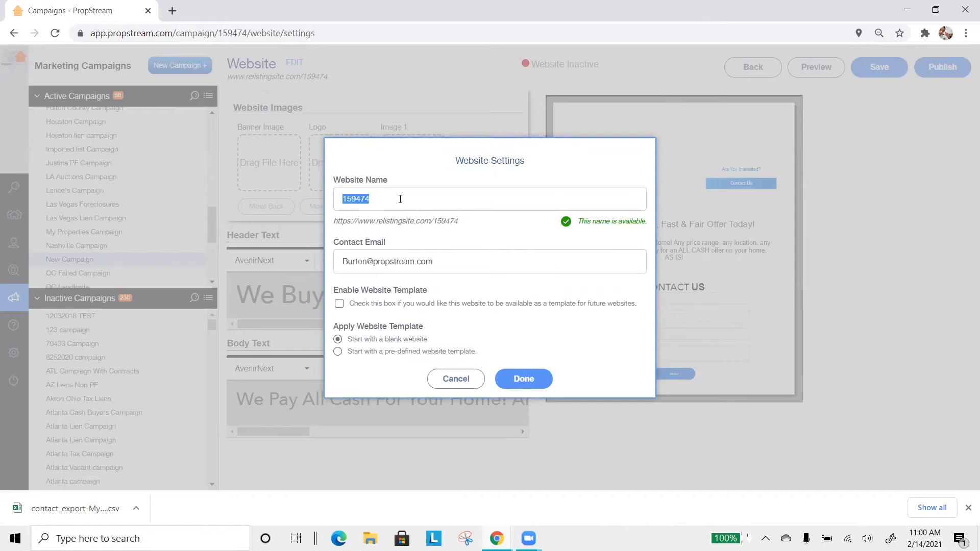
pyautogui.write('Greg')
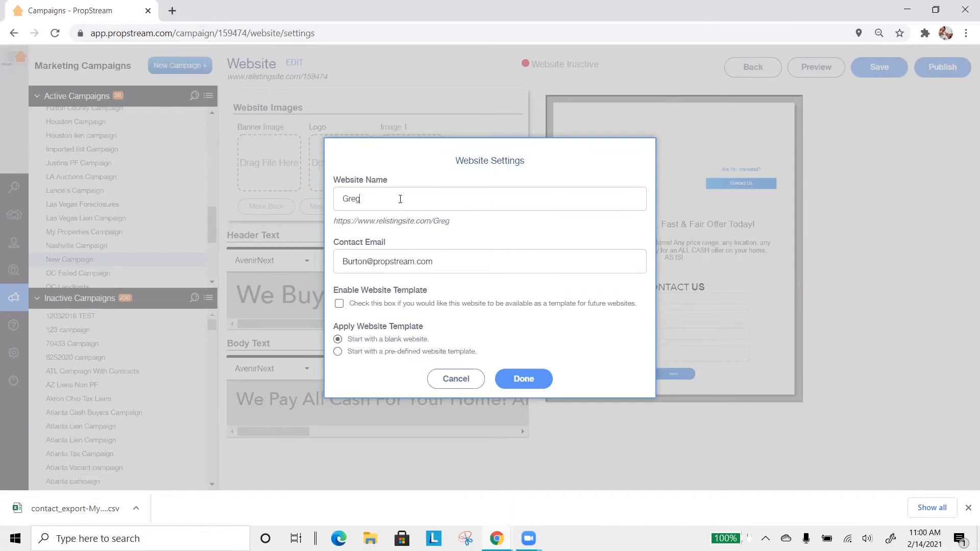
pyautogui.write('BuysHouses')
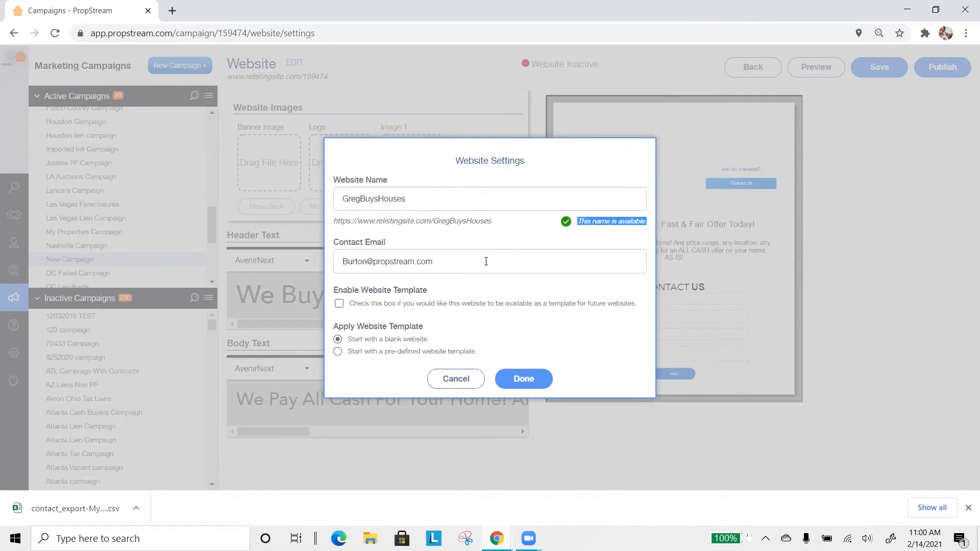
pyautogui.doubleClick(457, 220)
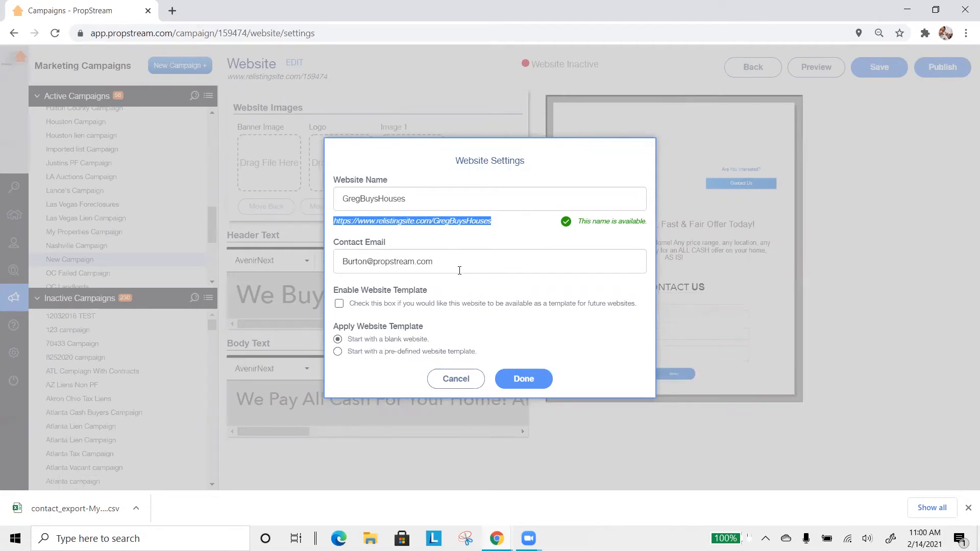
pyautogui.moveTo(478, 257)
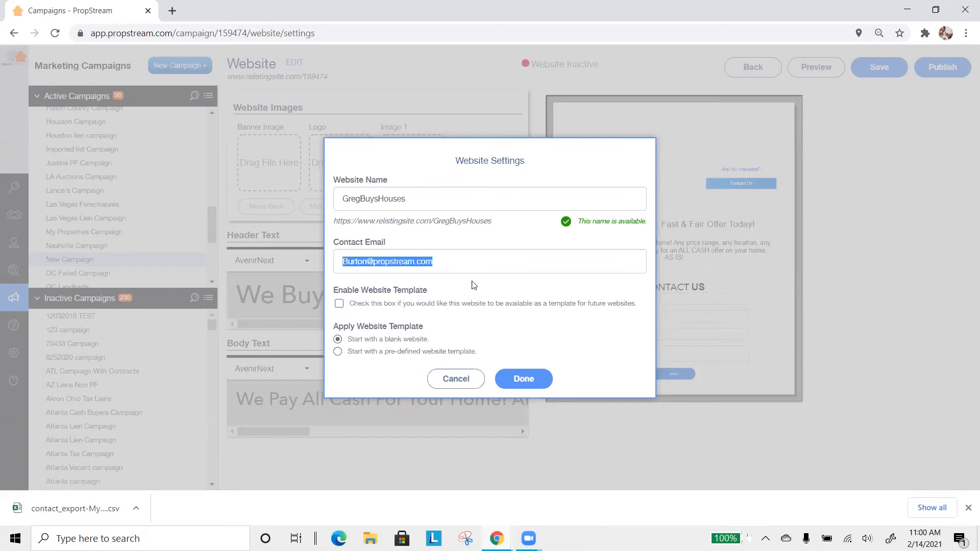
pyautogui.moveTo(471, 296)
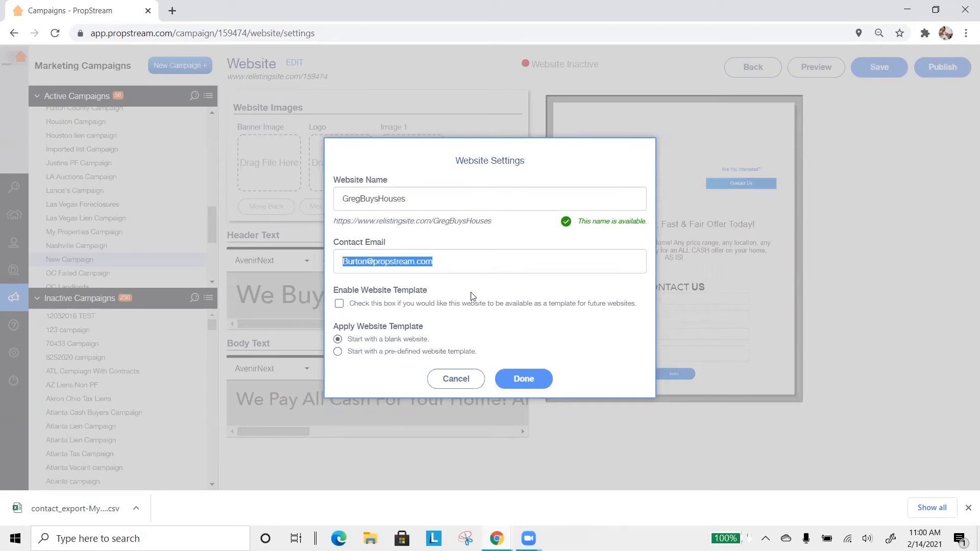
pyautogui.moveTo(361, 316)
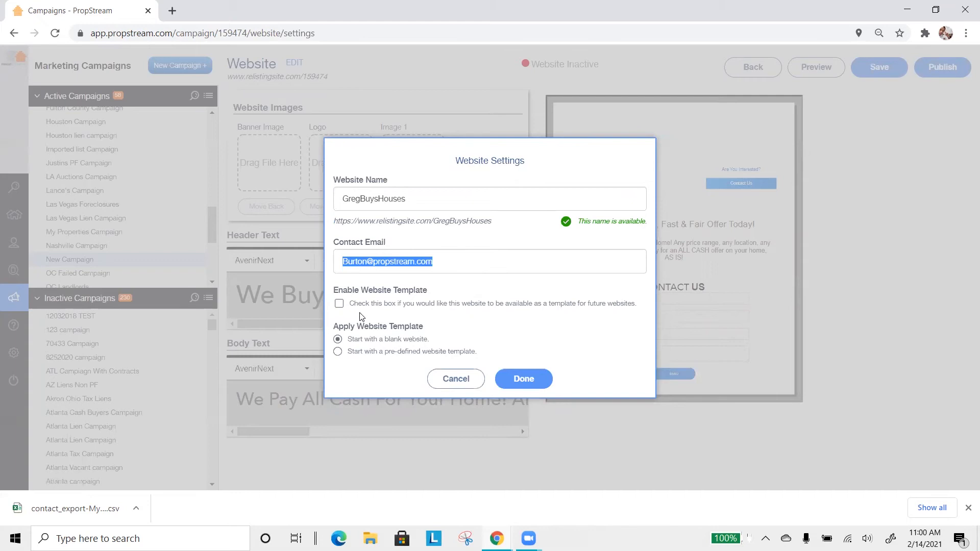
# Apply pre-defined Template 22 with house banner, headline, body text and contact form.
pyautogui.click(339, 303)
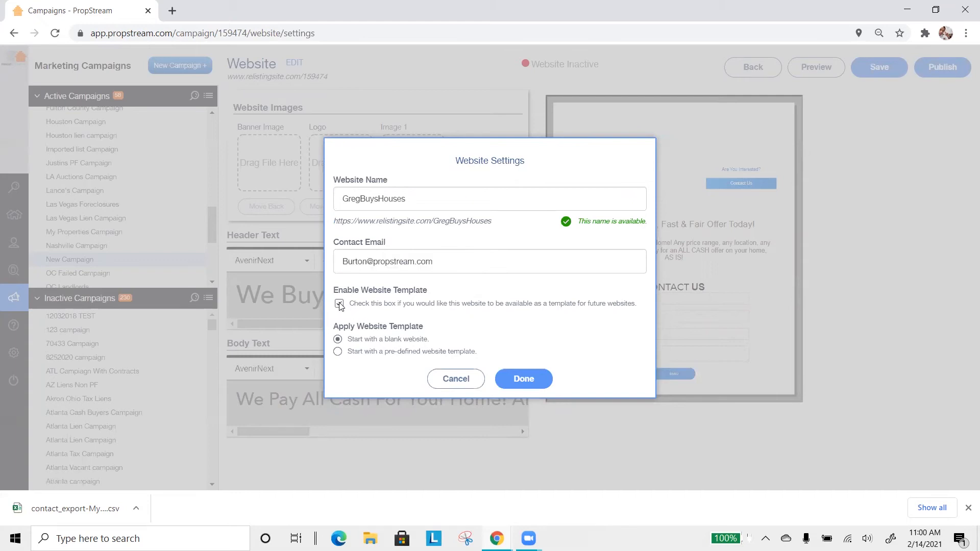
pyautogui.click(338, 303)
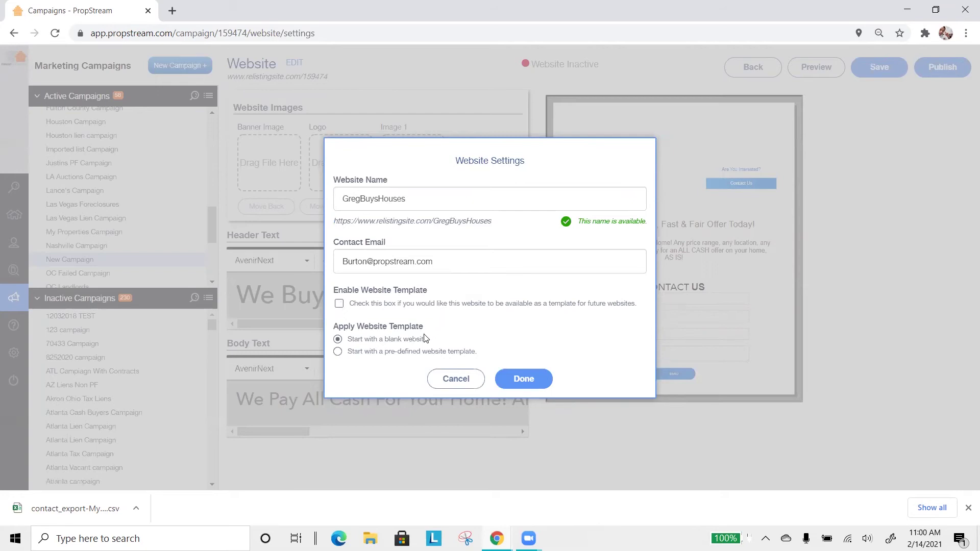
pyautogui.moveTo(378, 341)
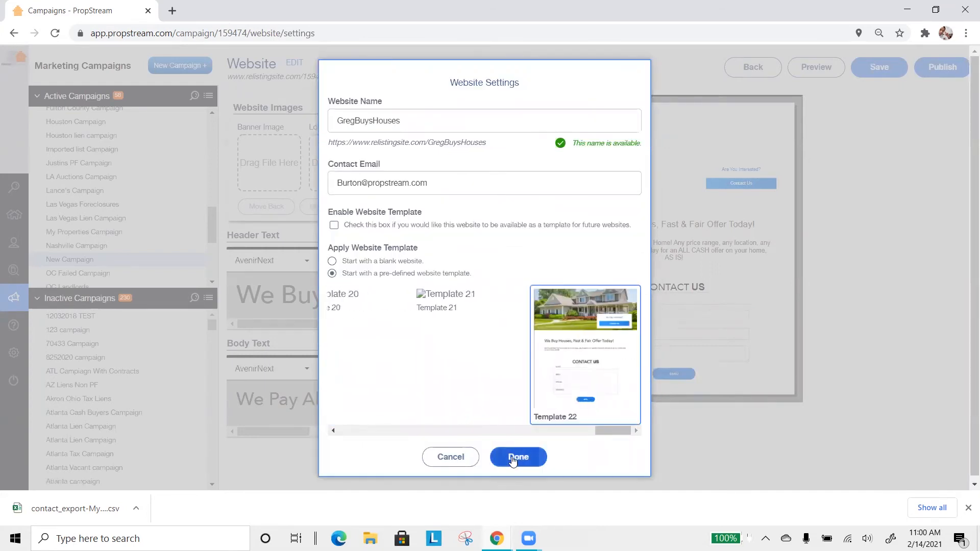
pyautogui.click(518, 456)
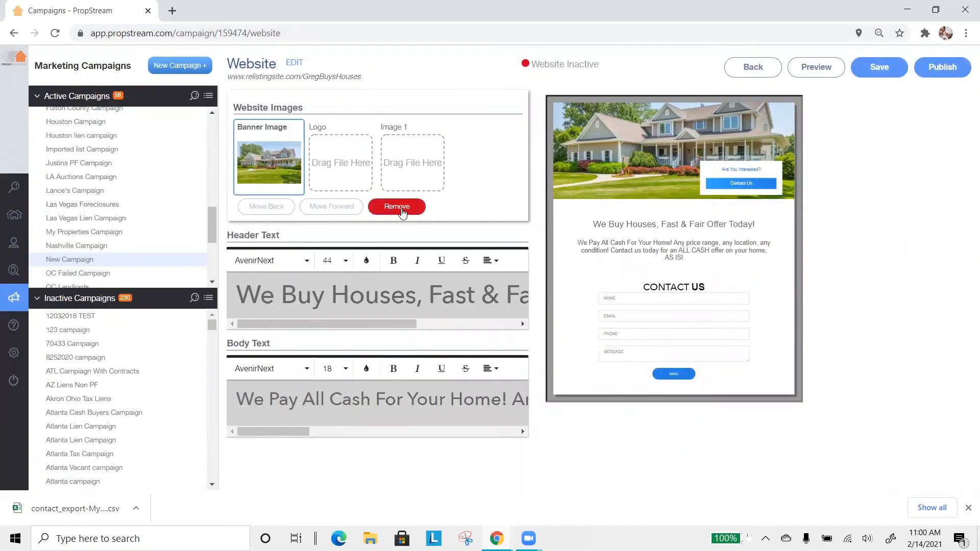
# Remove the house banner image and set the body text size to 32.
pyautogui.click(396, 206)
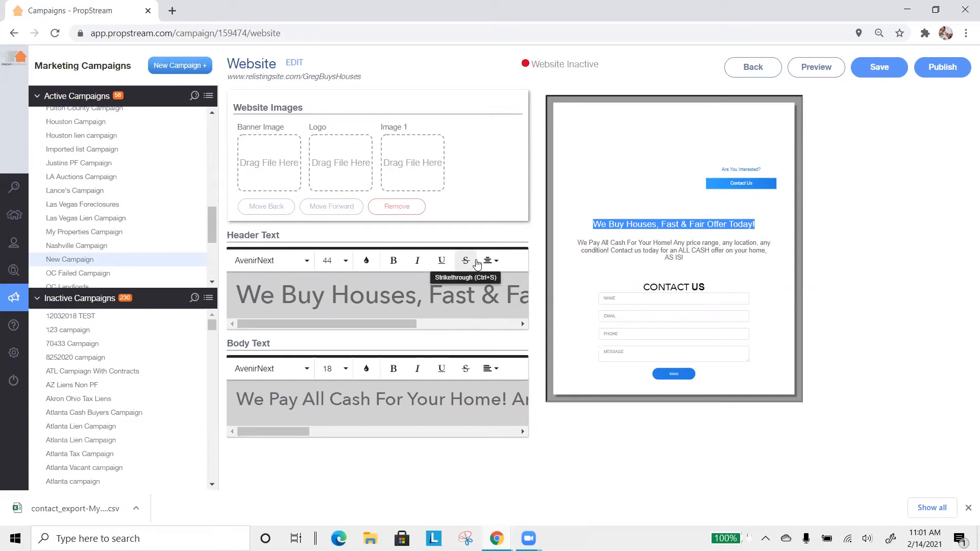
pyautogui.click(465, 261)
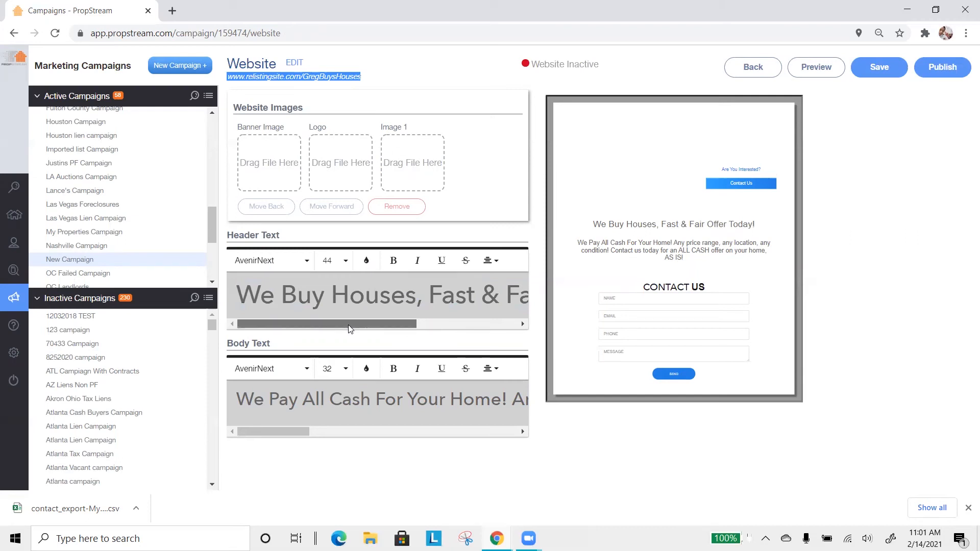
pyautogui.tripleClick(367, 399)
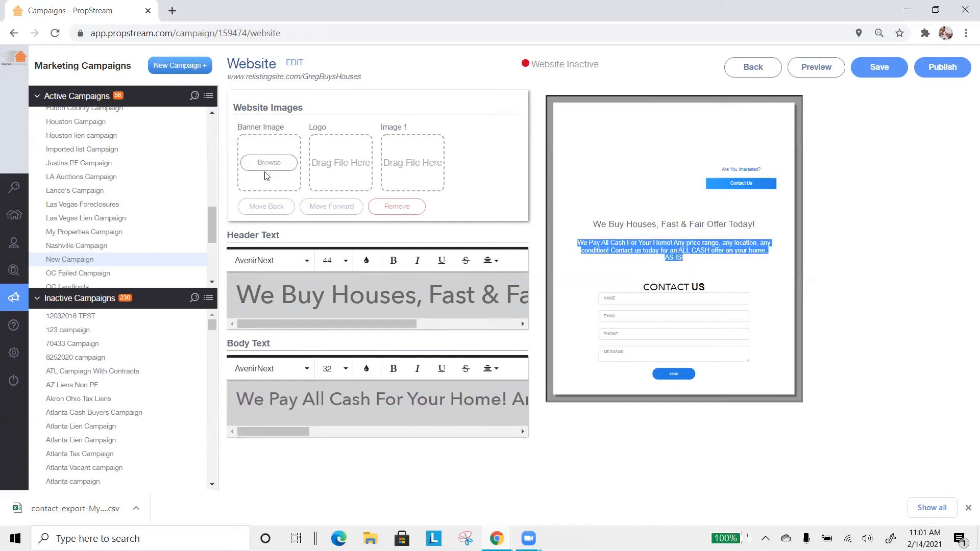
# Upload the user's own photo as the banner and a headshot as the logo.
pyautogui.click(269, 162)
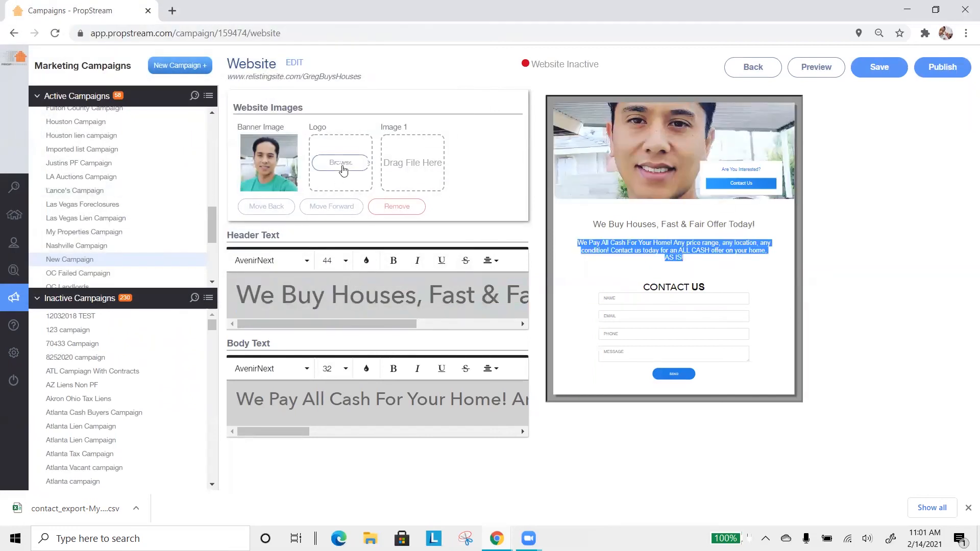
pyautogui.click(341, 163)
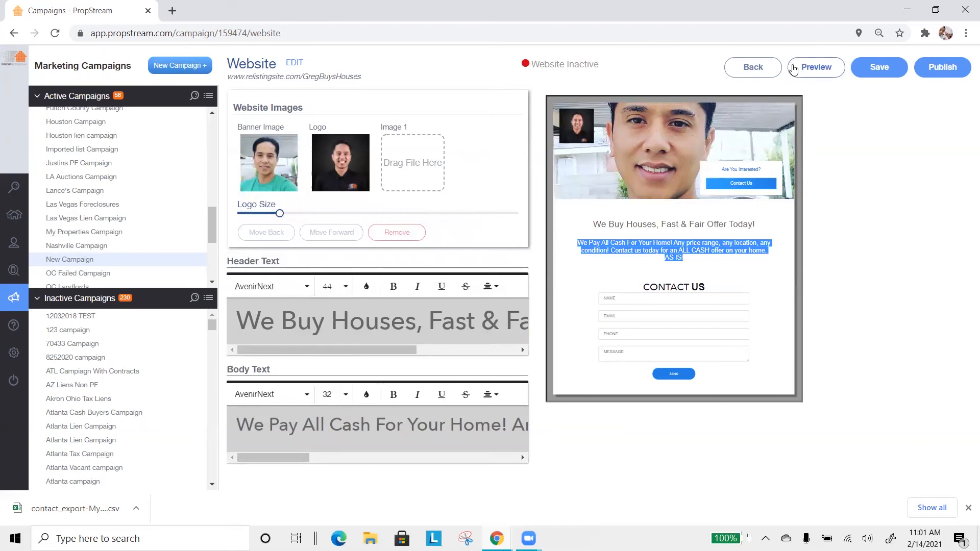
pyautogui.click(817, 67)
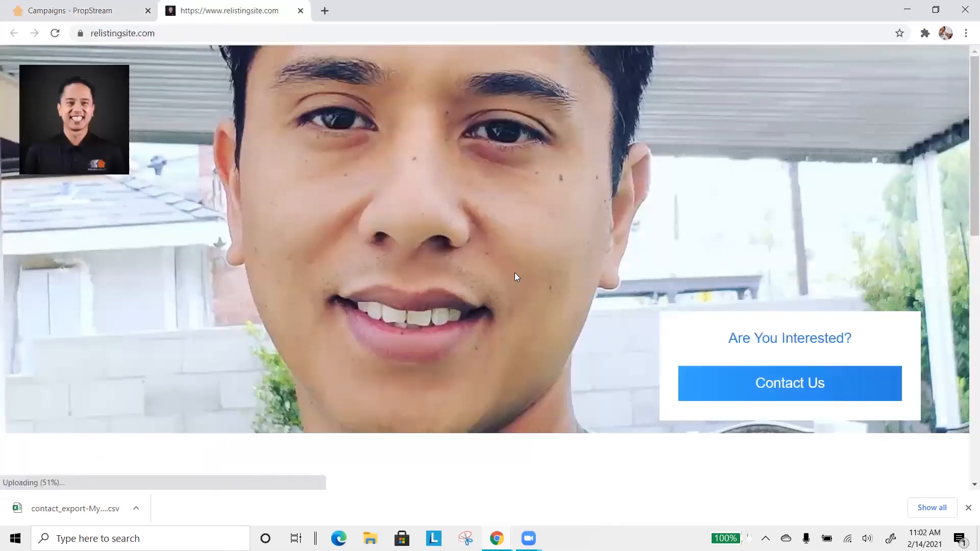
pyautogui.click(790, 383)
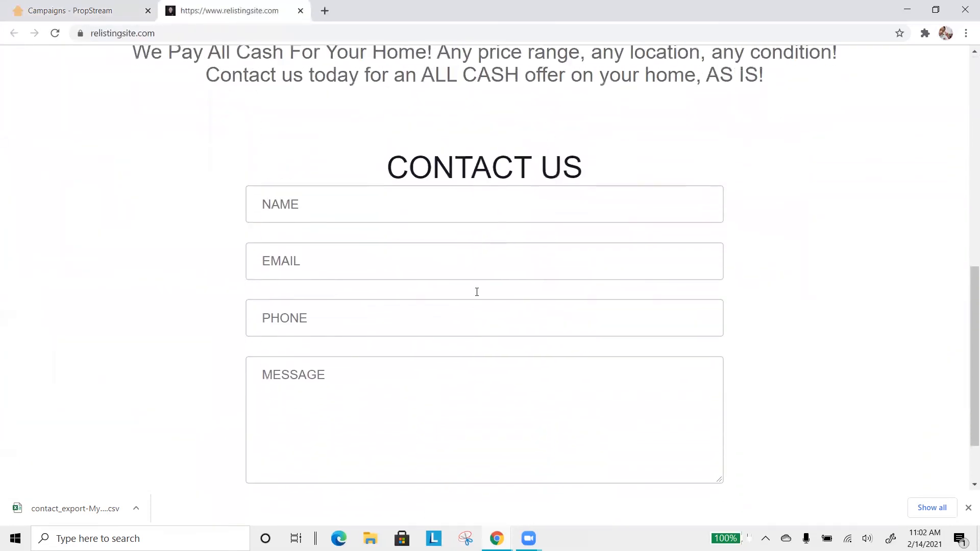
pyautogui.click(77, 10)
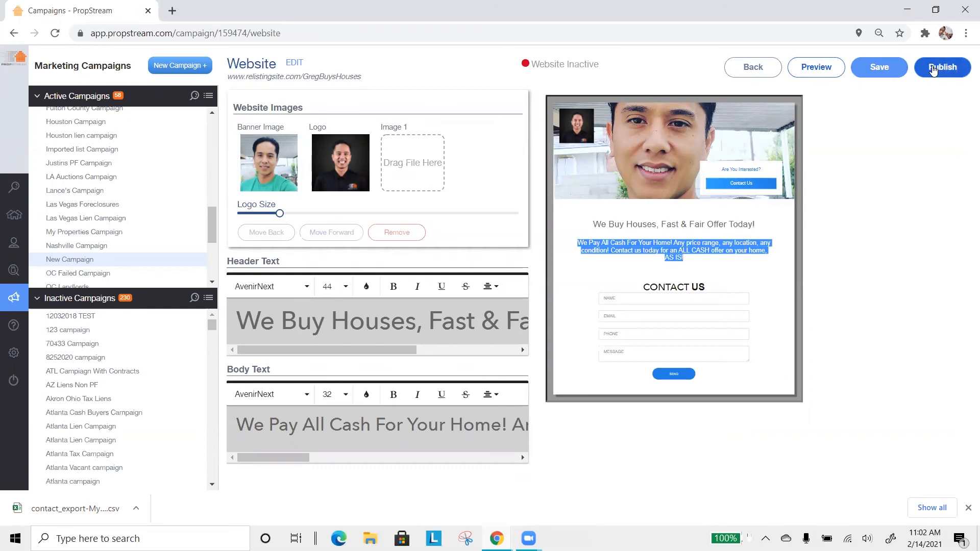
# Publish the site and check the live GregBuysHouses page with the new banner and logo.
pyautogui.click(941, 67)
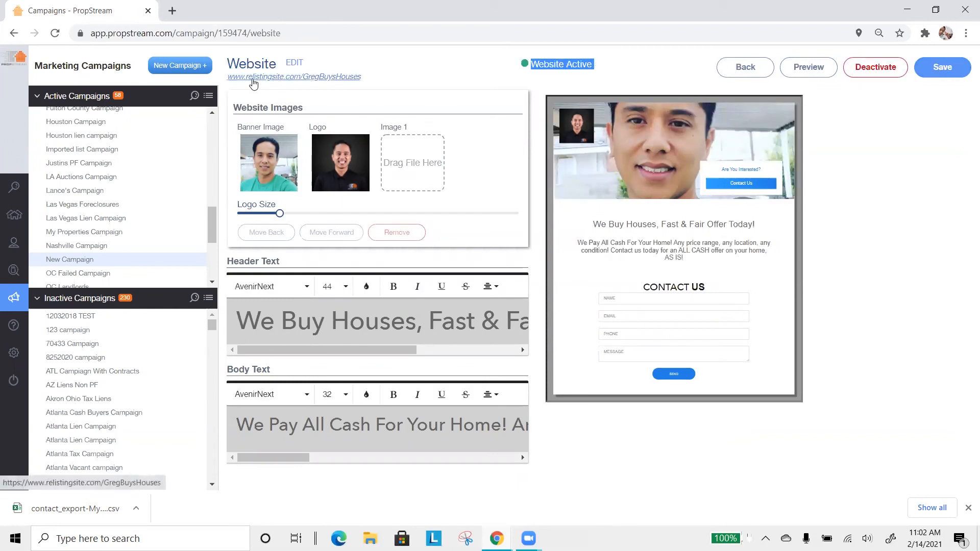
pyautogui.click(292, 77)
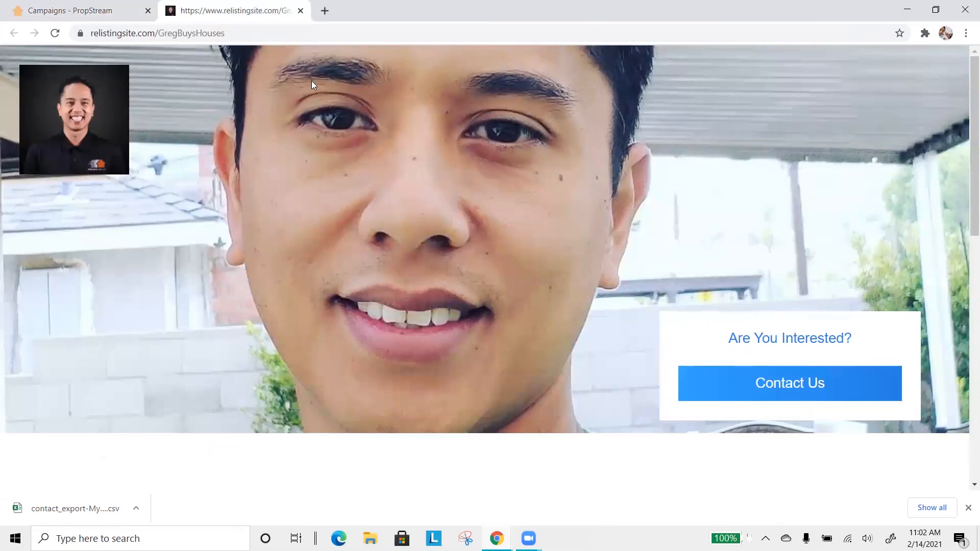
pyautogui.moveTo(263, 322)
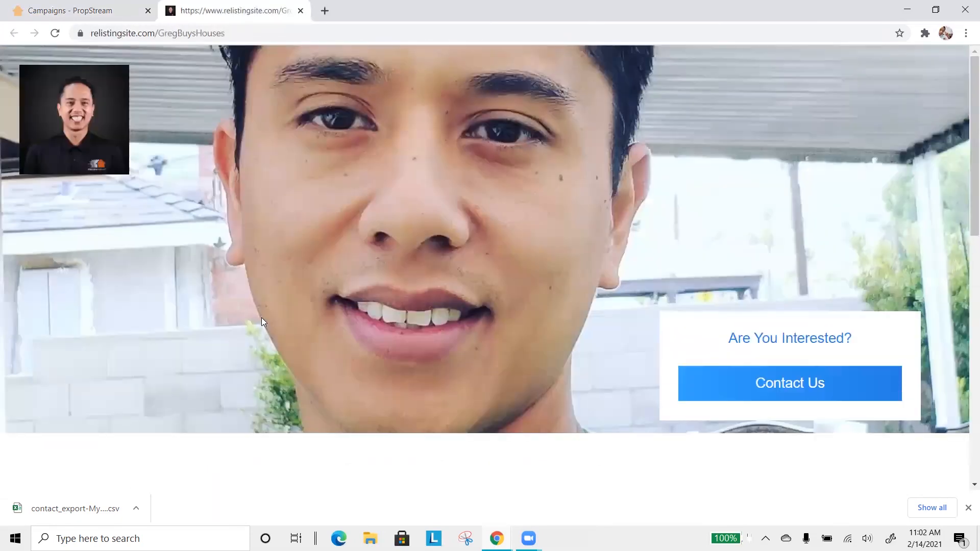
pyautogui.click(76, 11)
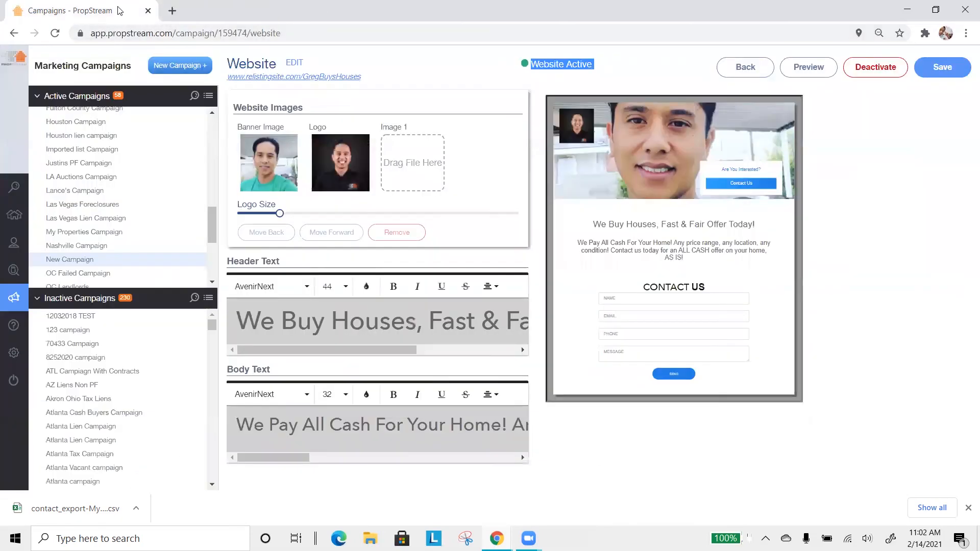